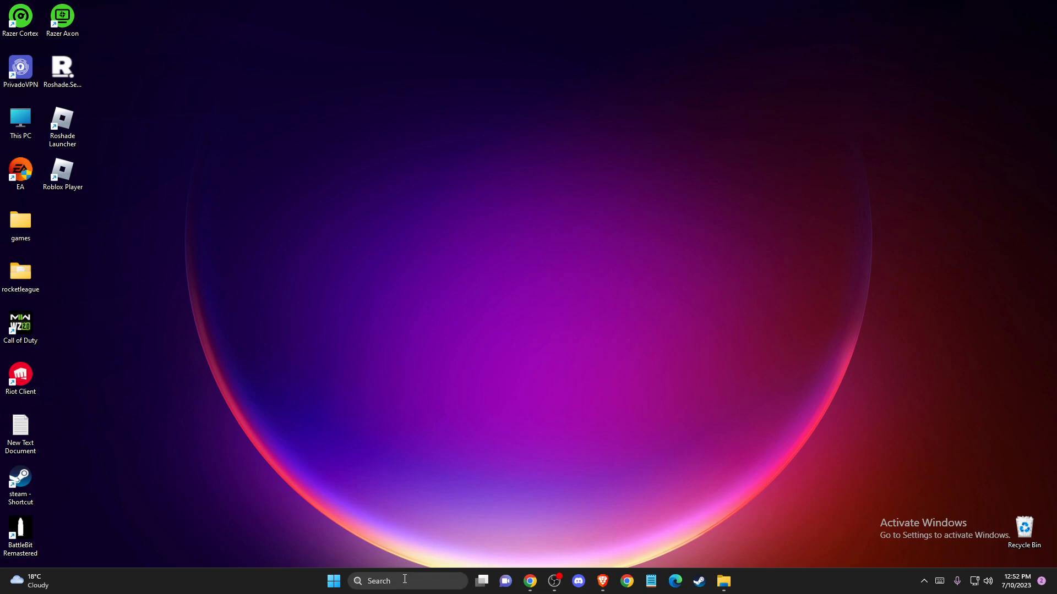
# - Launch Settings from the Start menu search and go to Apps > Installed apps
pyautogui.write('SETTI')
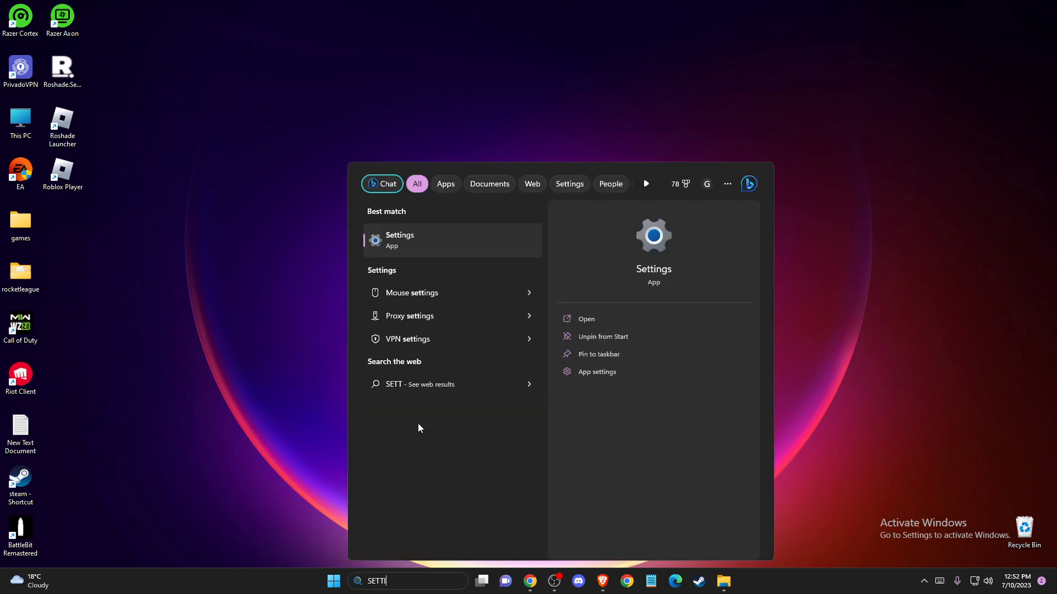
pyautogui.click(398, 240)
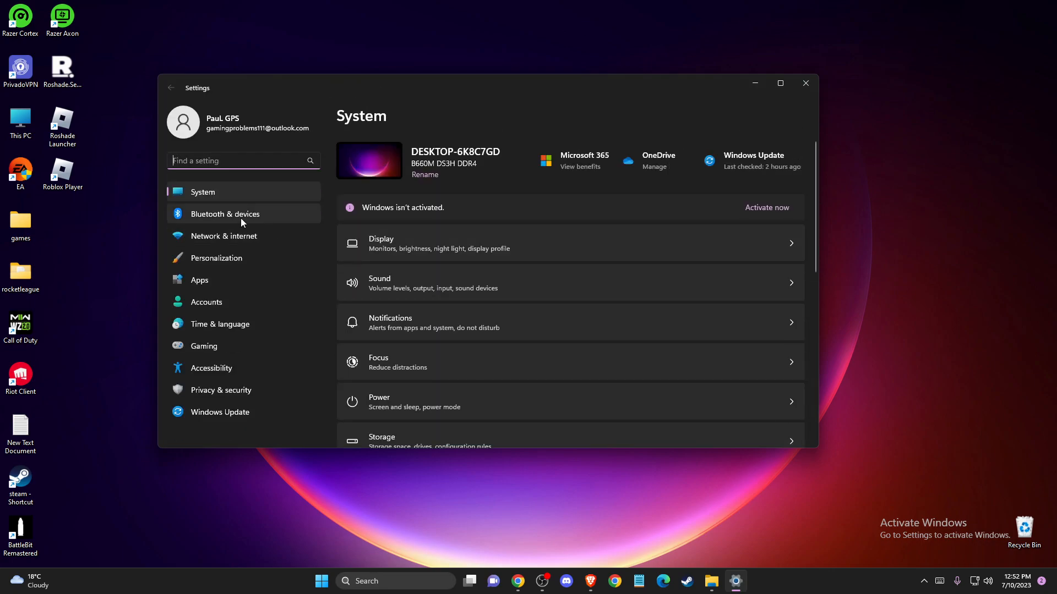
pyautogui.click(199, 280)
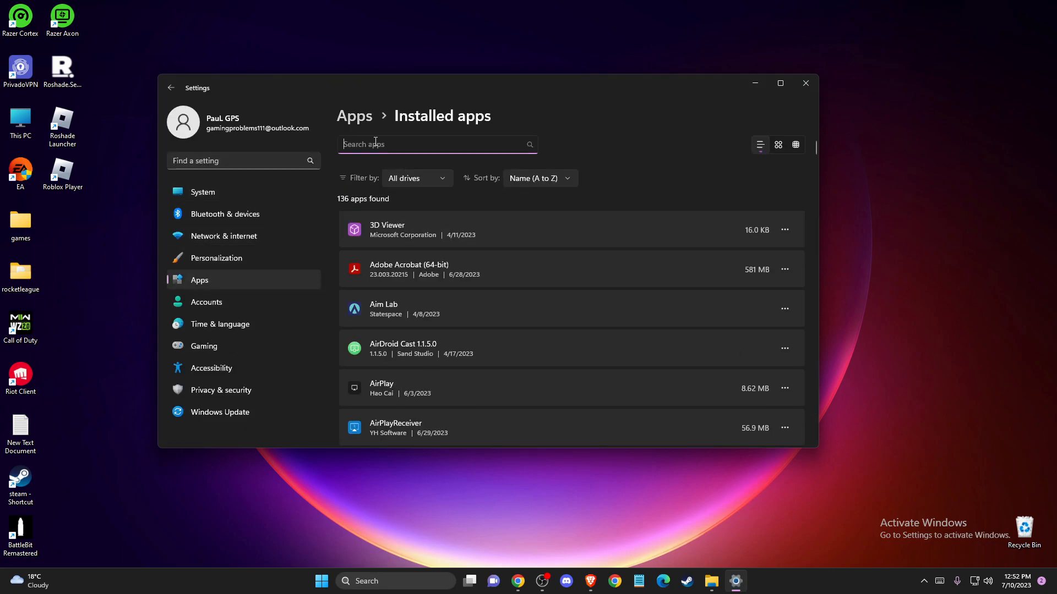
# - Find Microsoft Store in installed apps, reset it from Advanced options, and return to the list
pyautogui.write('STORE')
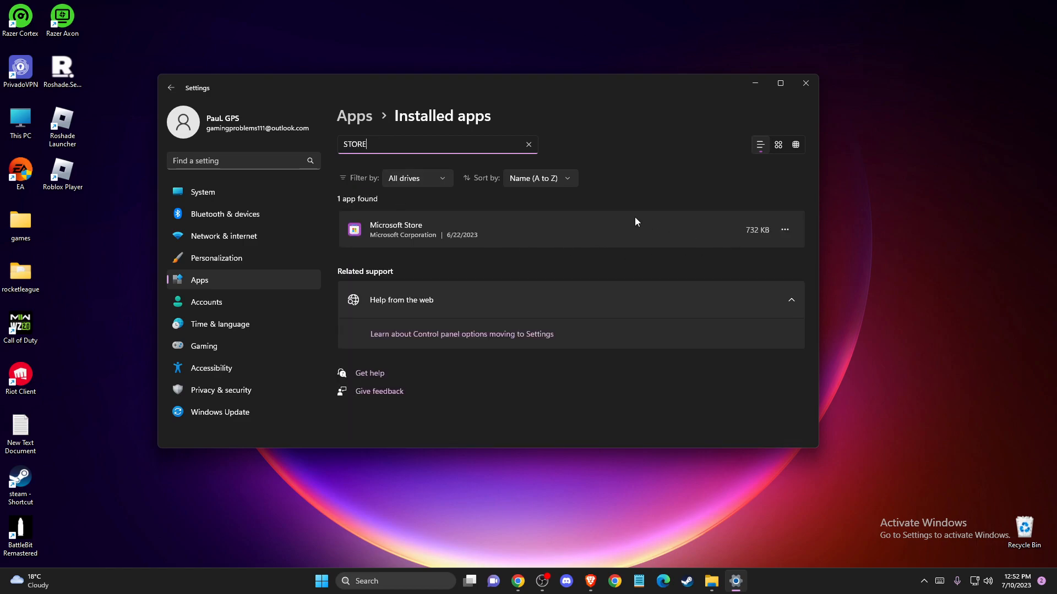
pyautogui.moveTo(398, 230)
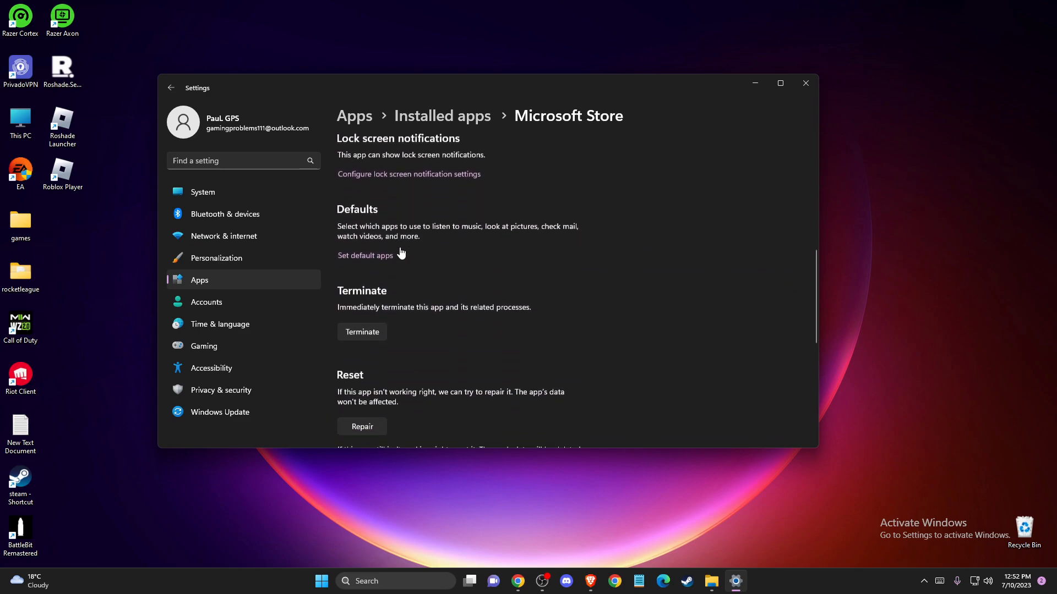
pyautogui.scroll(-3)
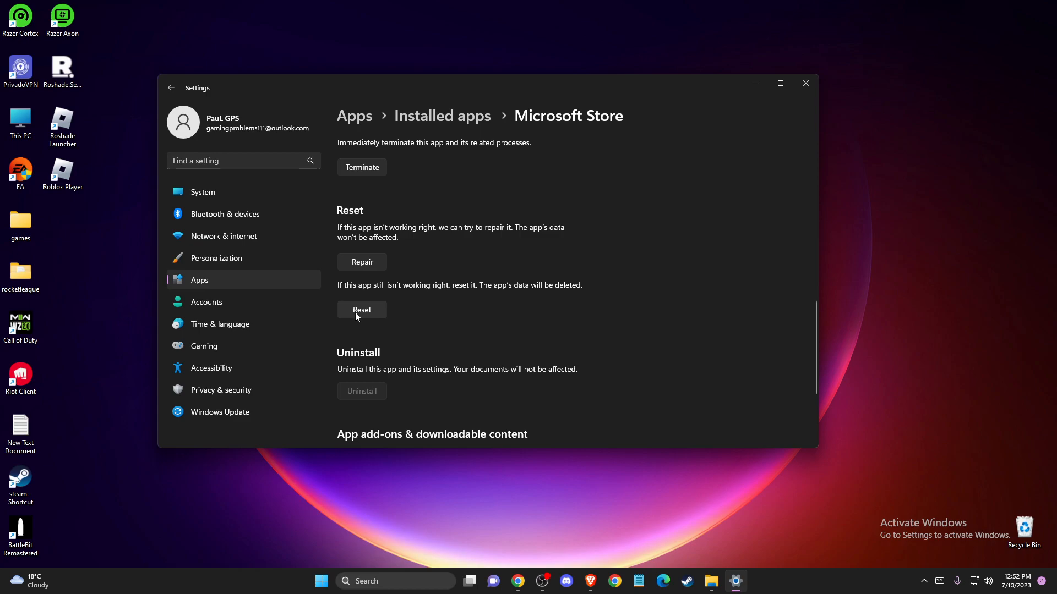
pyautogui.moveTo(370, 317)
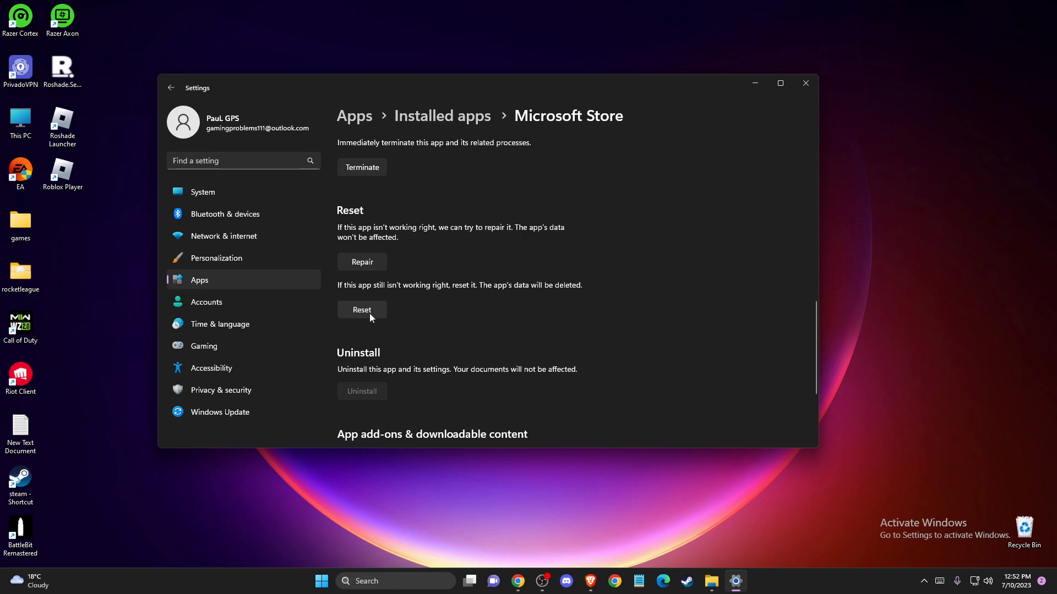
pyautogui.click(171, 88)
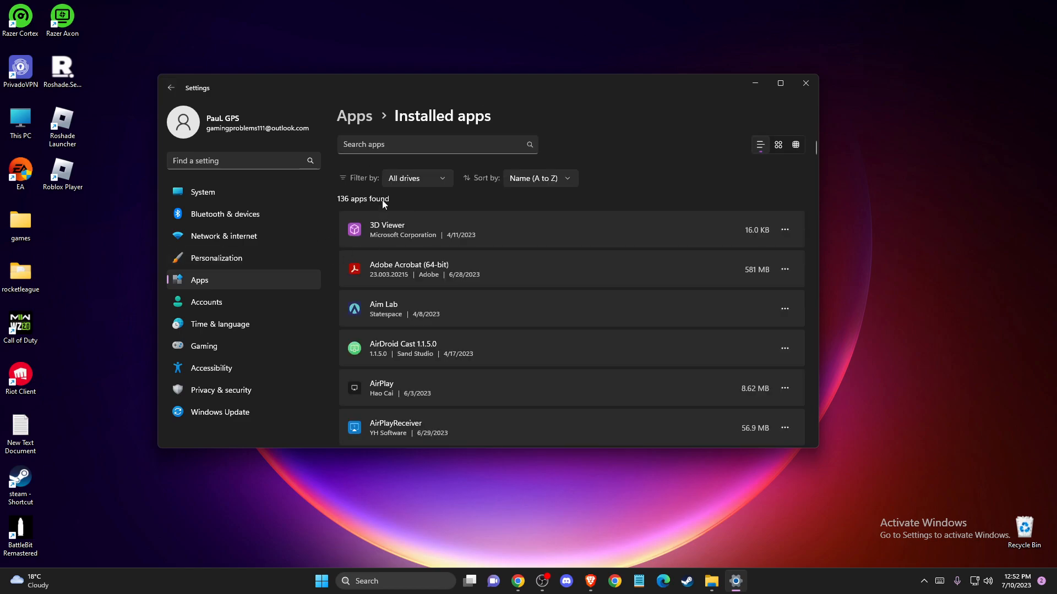
# - Search installed apps for Roblox and bring up its Advanced options with the Repair and Reset section
pyautogui.write('rob')
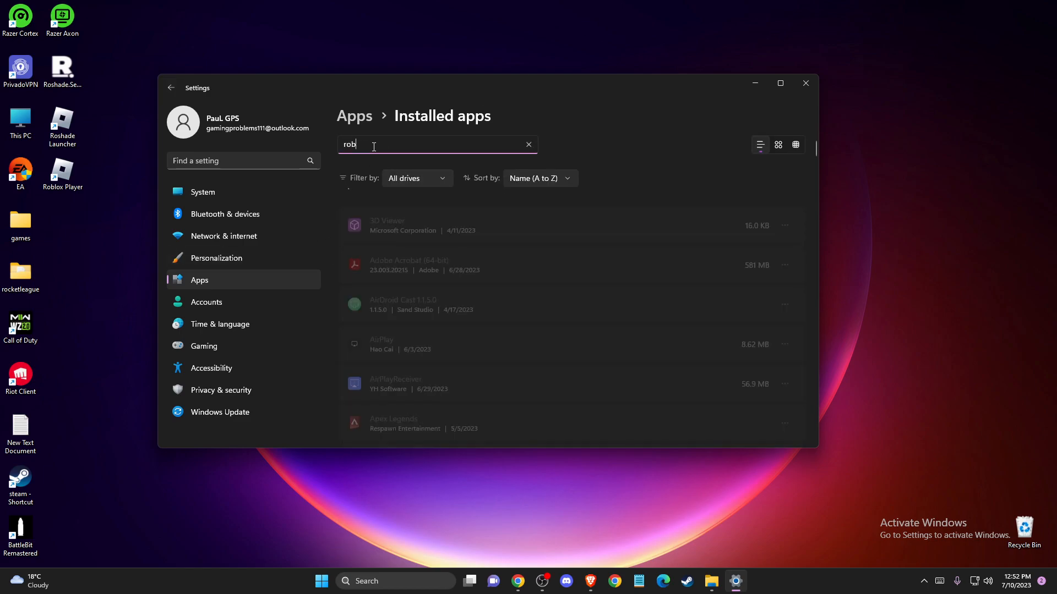
pyautogui.write('l')
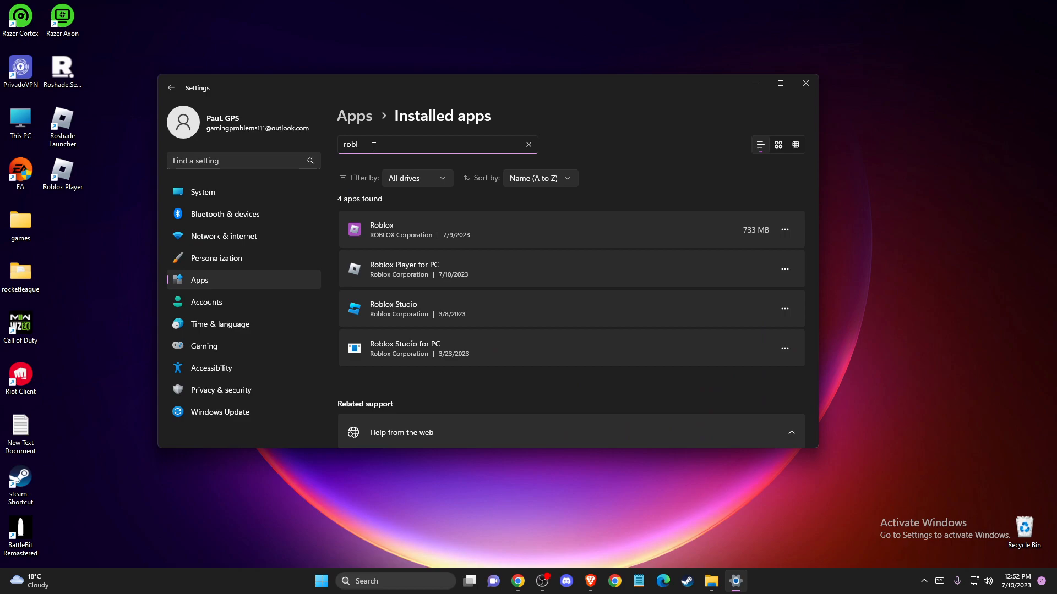
pyautogui.click(783, 229)
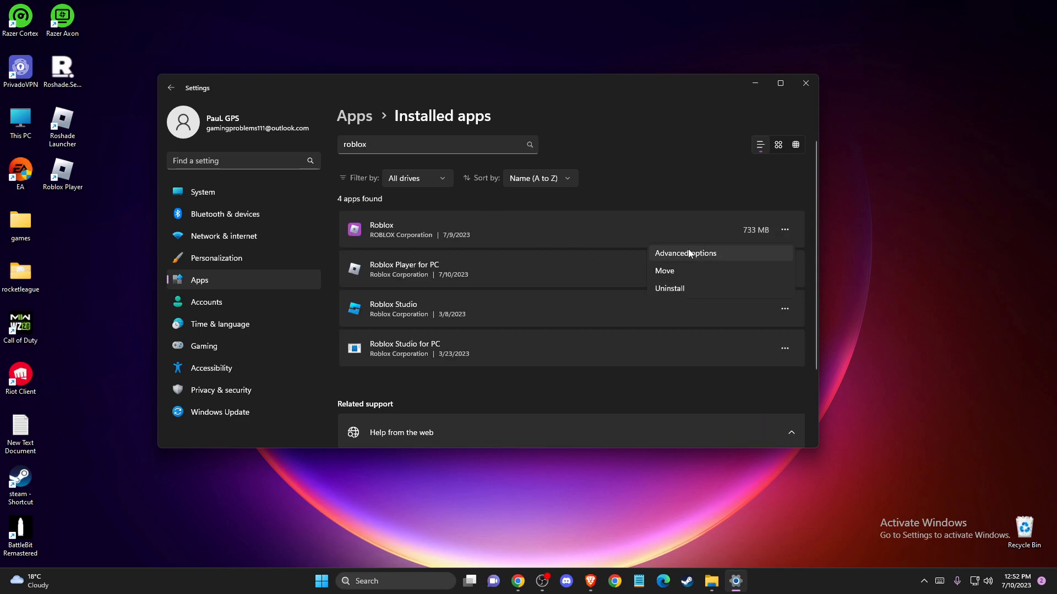
pyautogui.click(684, 253)
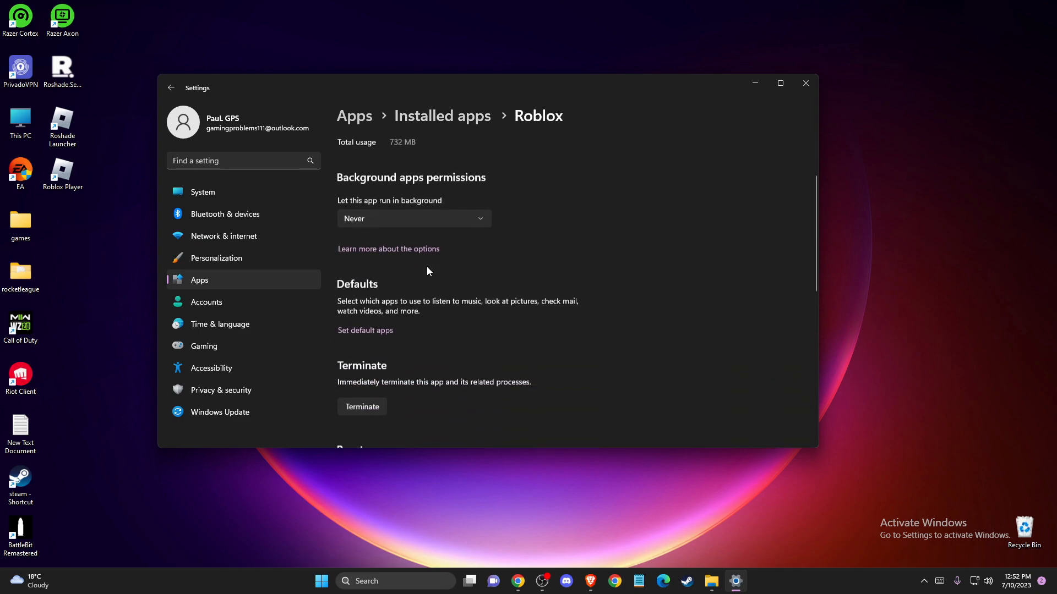
pyautogui.scroll(-3)
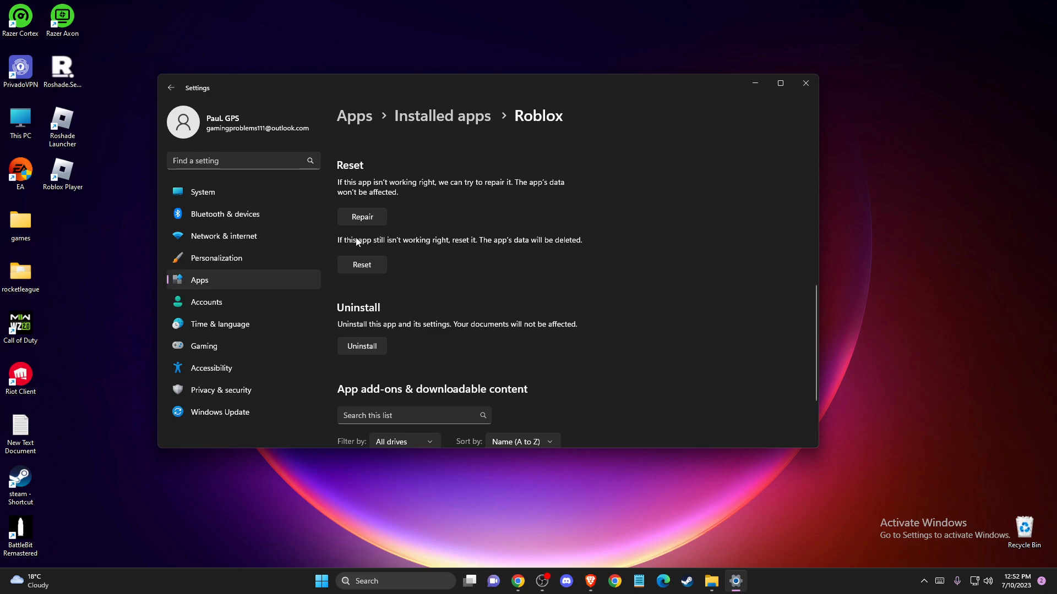
pyautogui.scroll(-3)
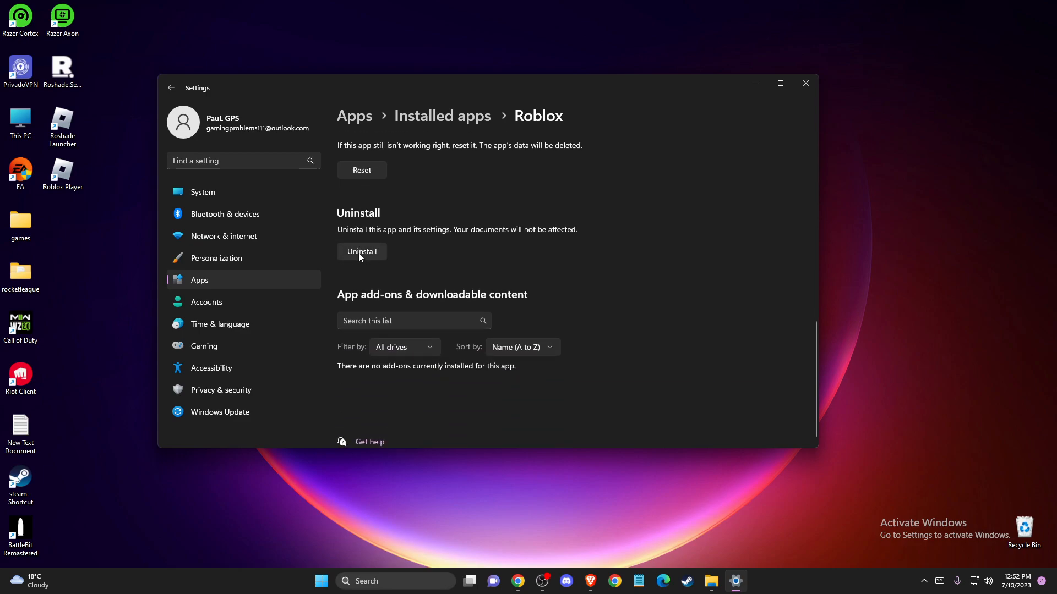
pyautogui.scroll(3)
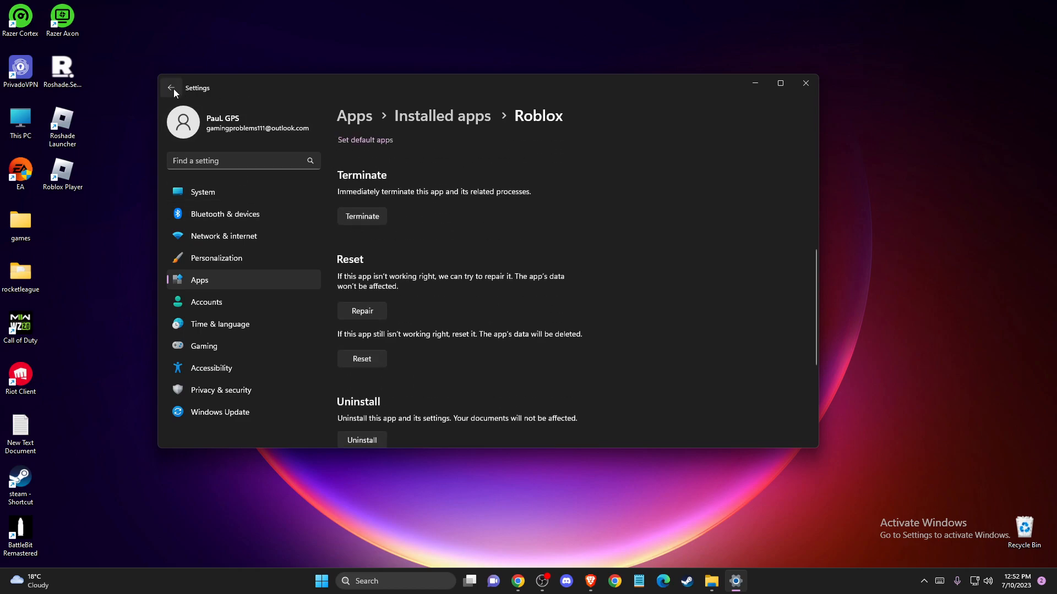
# - Return to the installed apps list filtered to 'roblox', then close Settings
pyautogui.click(172, 88)
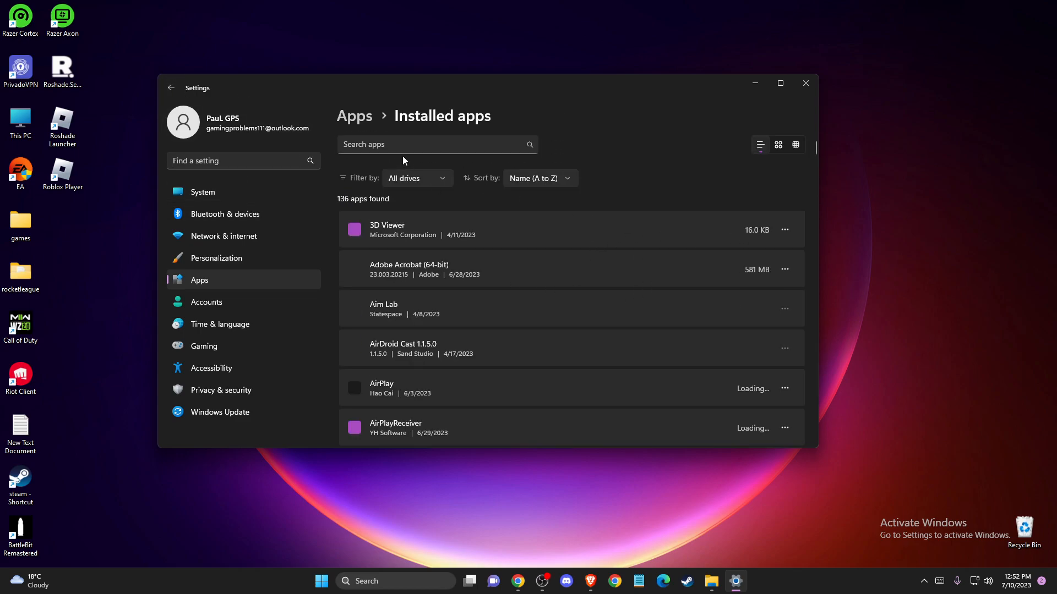
pyautogui.write('t')
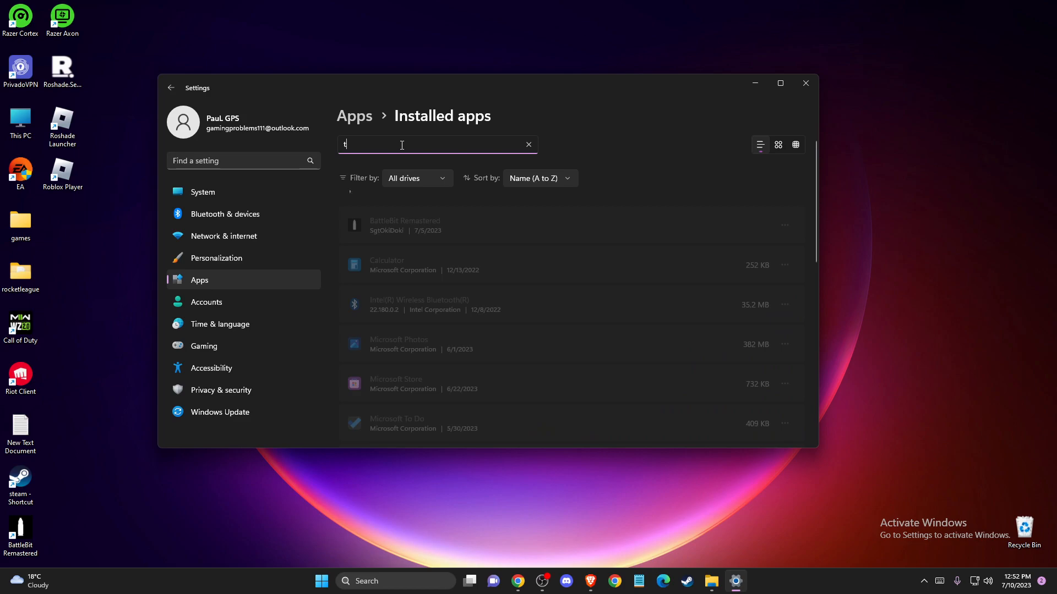
pyautogui.write('roblox')
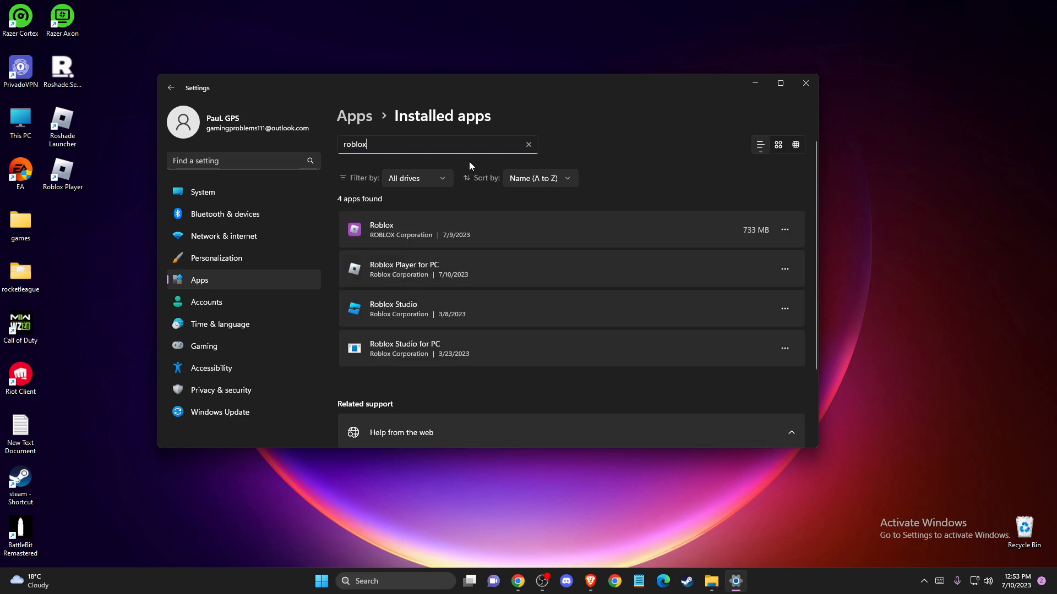
pyautogui.click(784, 229)
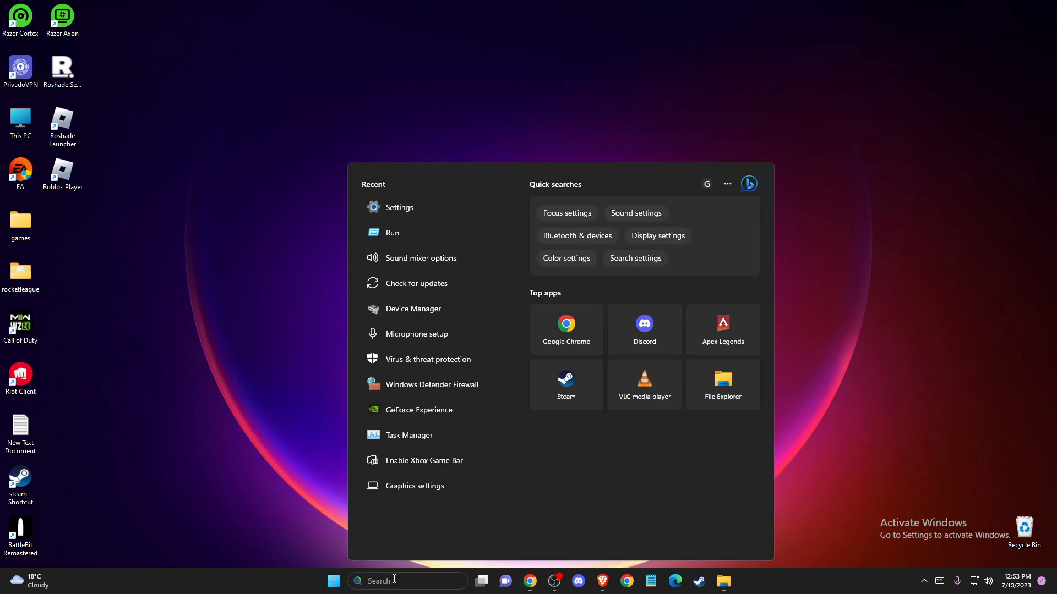
# - Launch Microsoft Store from Windows search, confirm Home loads, then close it
pyautogui.write('store')
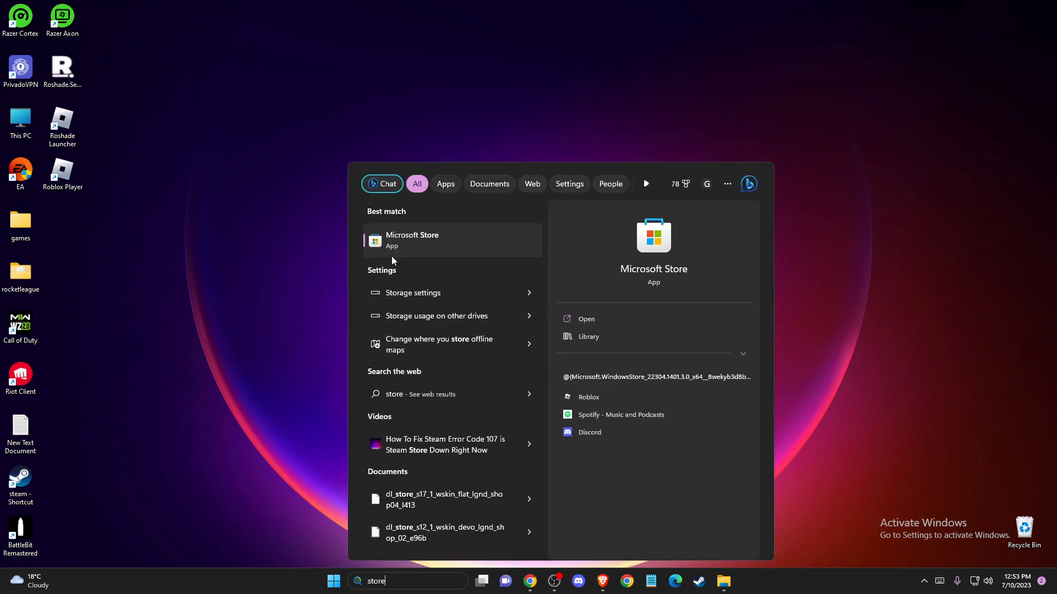
pyautogui.click(451, 240)
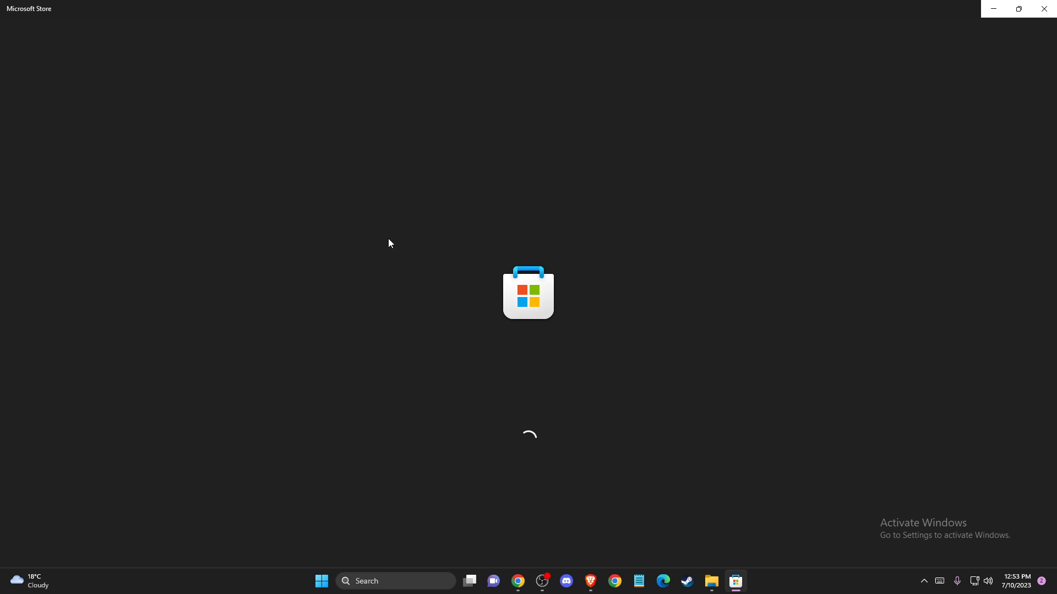
pyautogui.moveTo(368, 224)
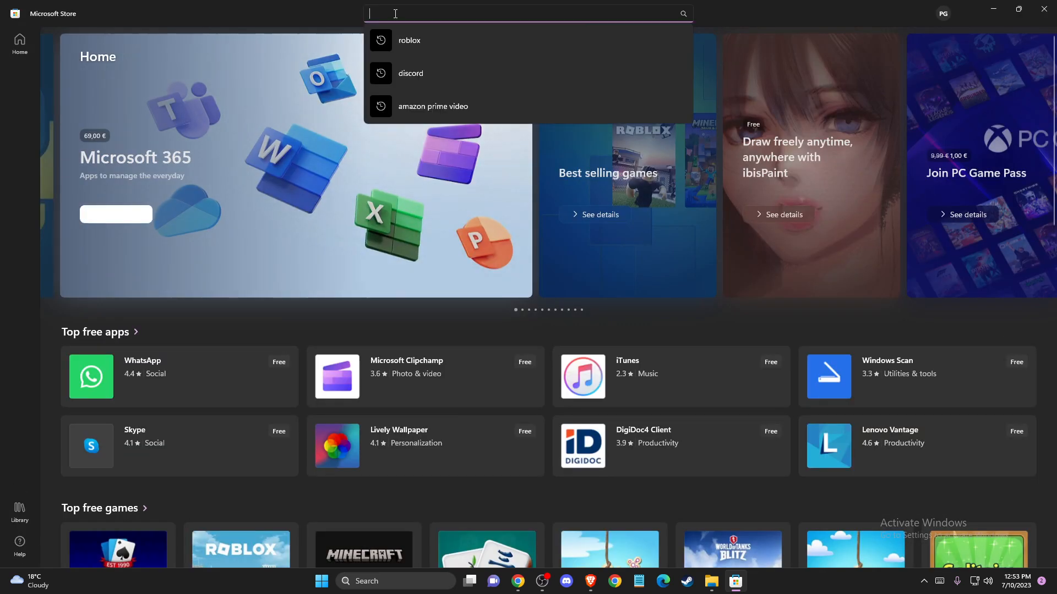
pyautogui.click(408, 40)
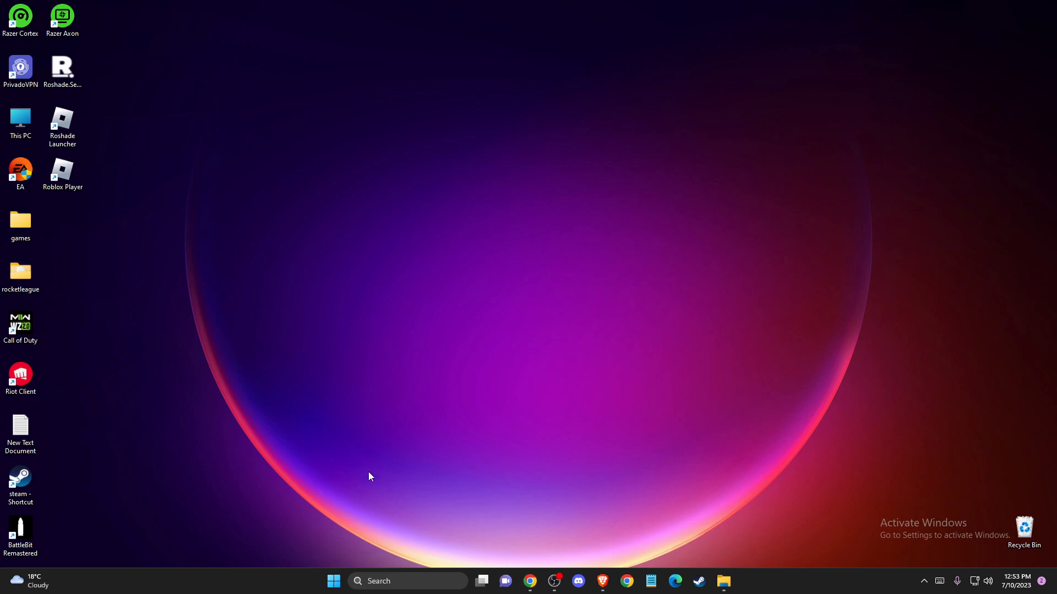
pyautogui.moveTo(356, 437)
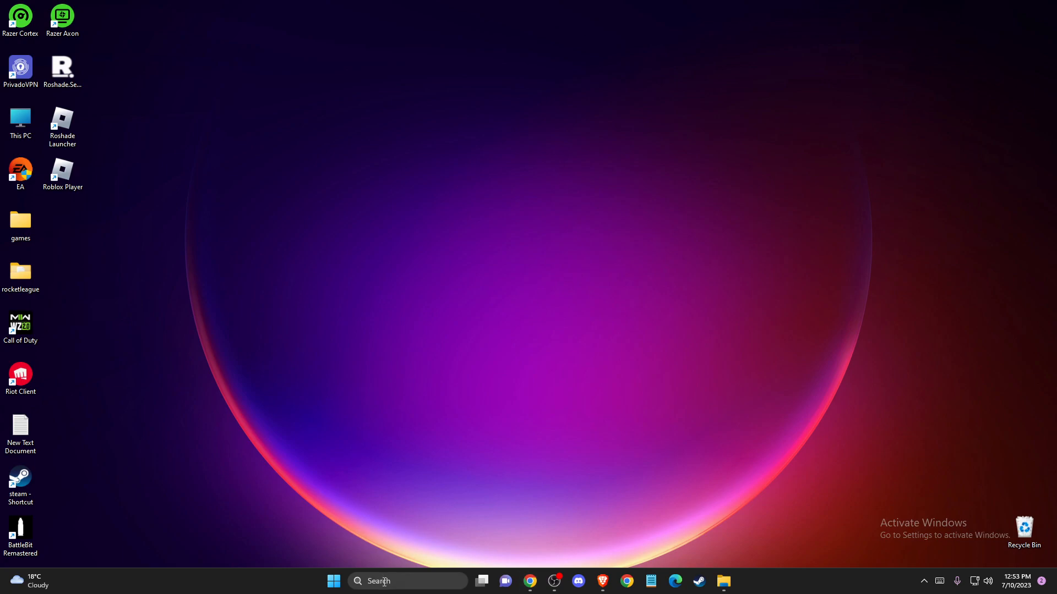
pyautogui.moveTo(382, 580)
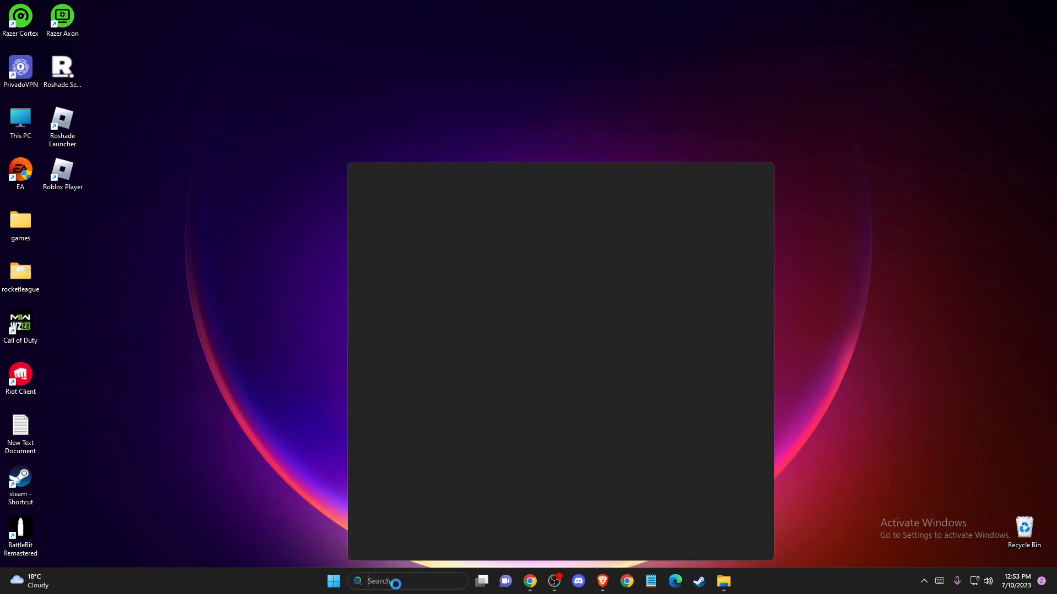
pyautogui.write('check for updates')
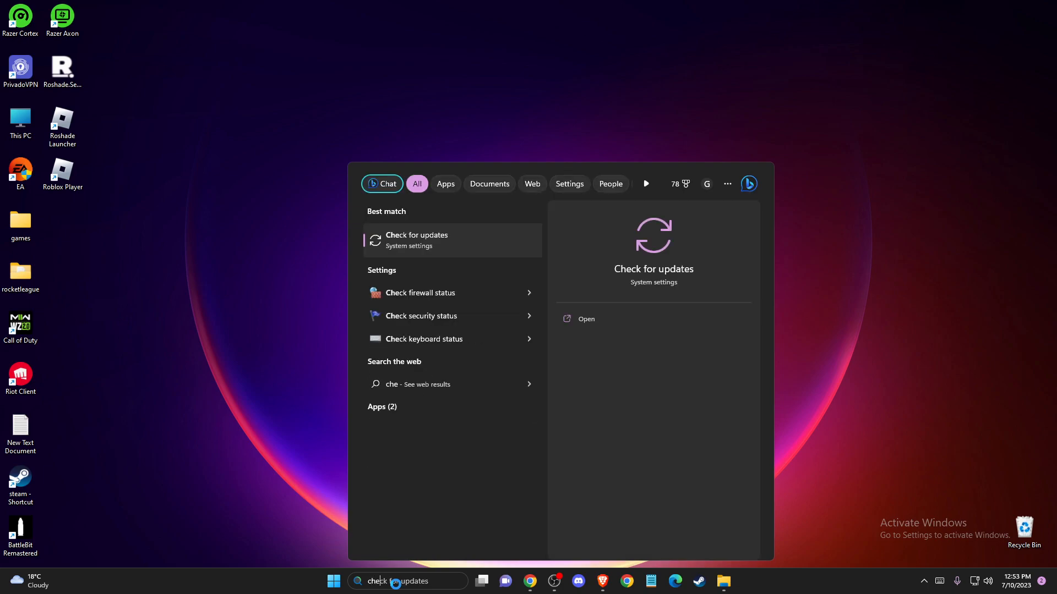
pyautogui.click(416, 240)
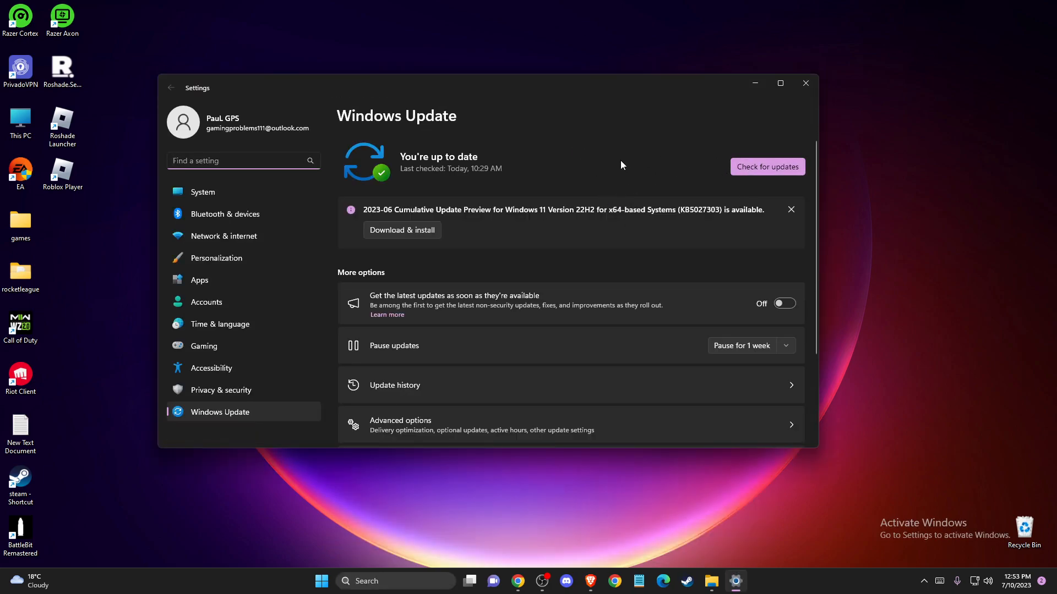
pyautogui.moveTo(413, 227)
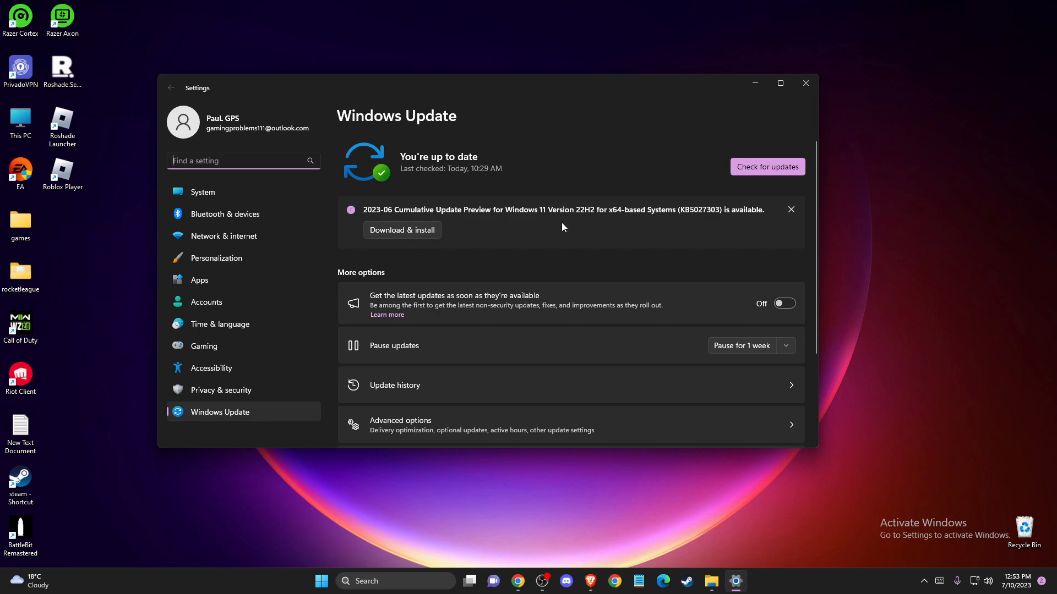
pyautogui.moveTo(804, 84)
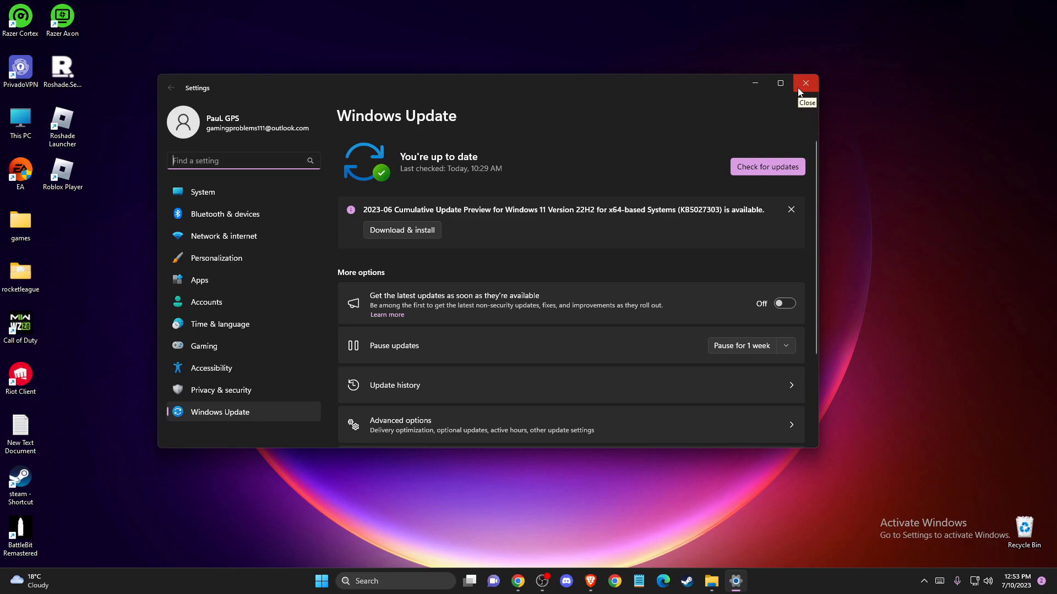
pyautogui.click(805, 82)
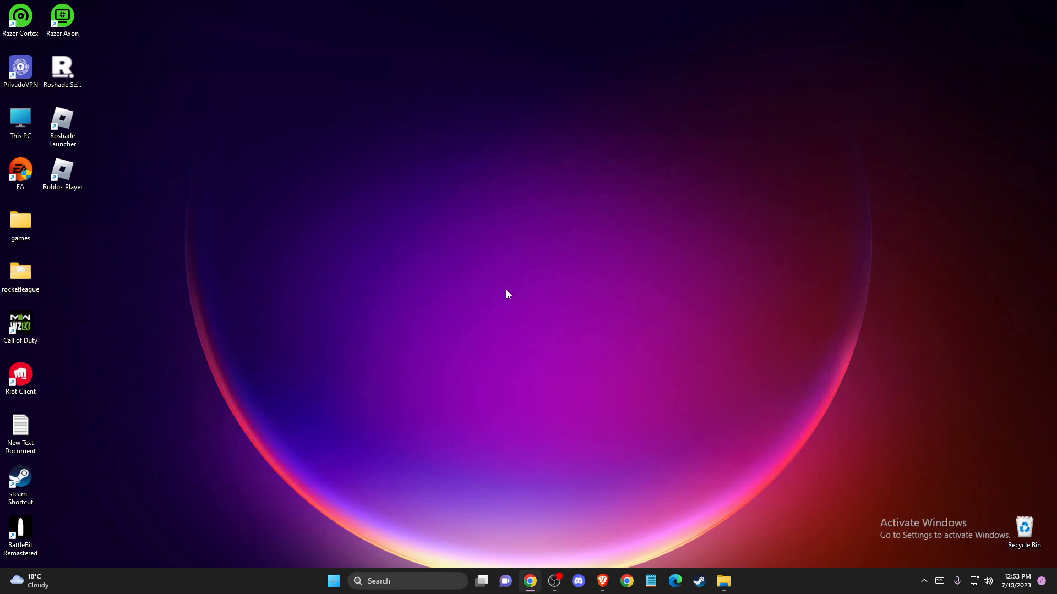
pyautogui.moveTo(490, 328)
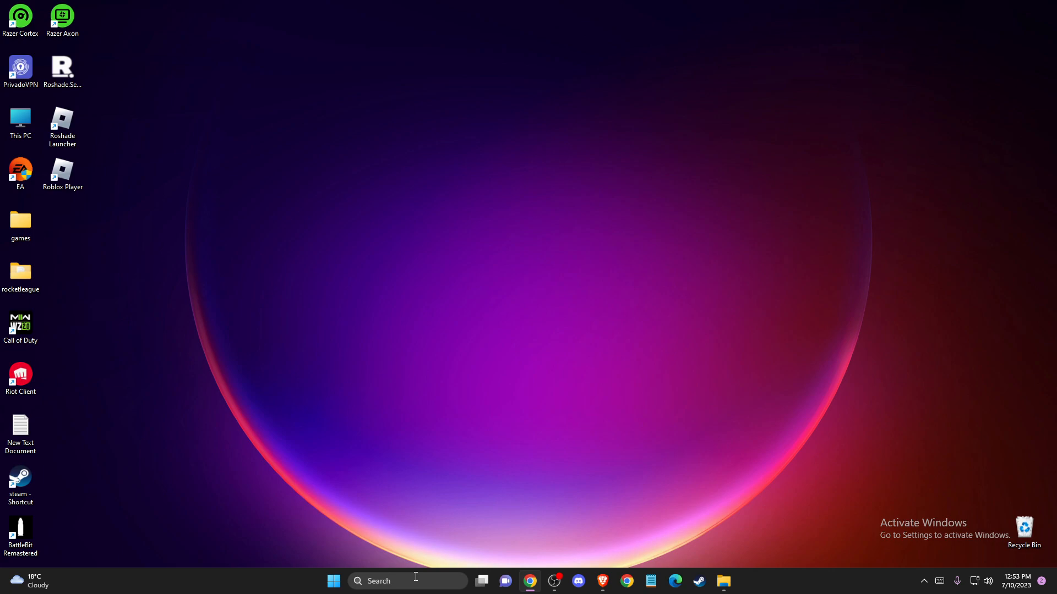
pyautogui.write('geforce Experience')
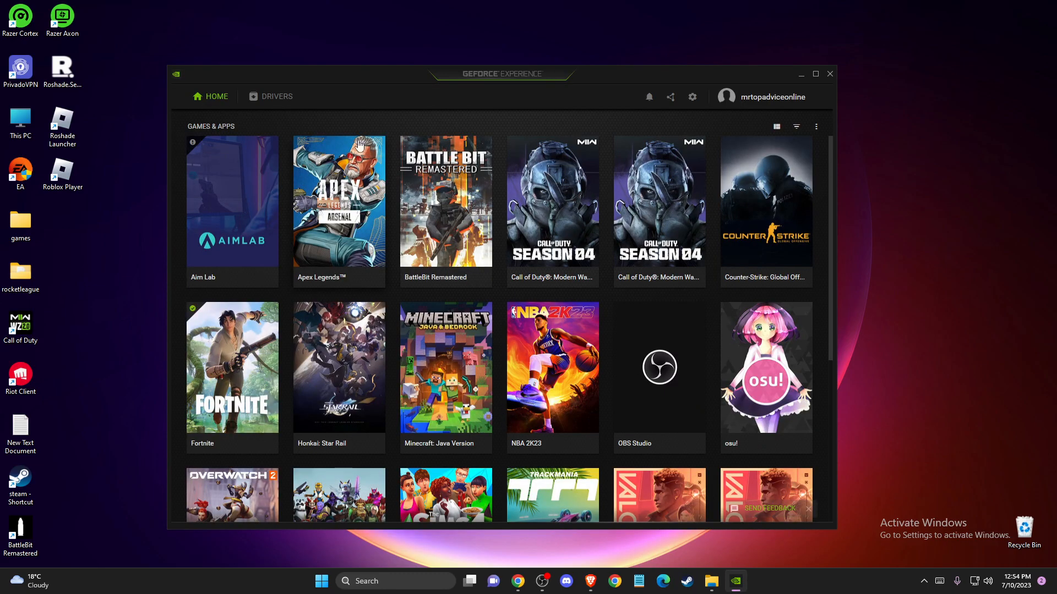
pyautogui.click(276, 97)
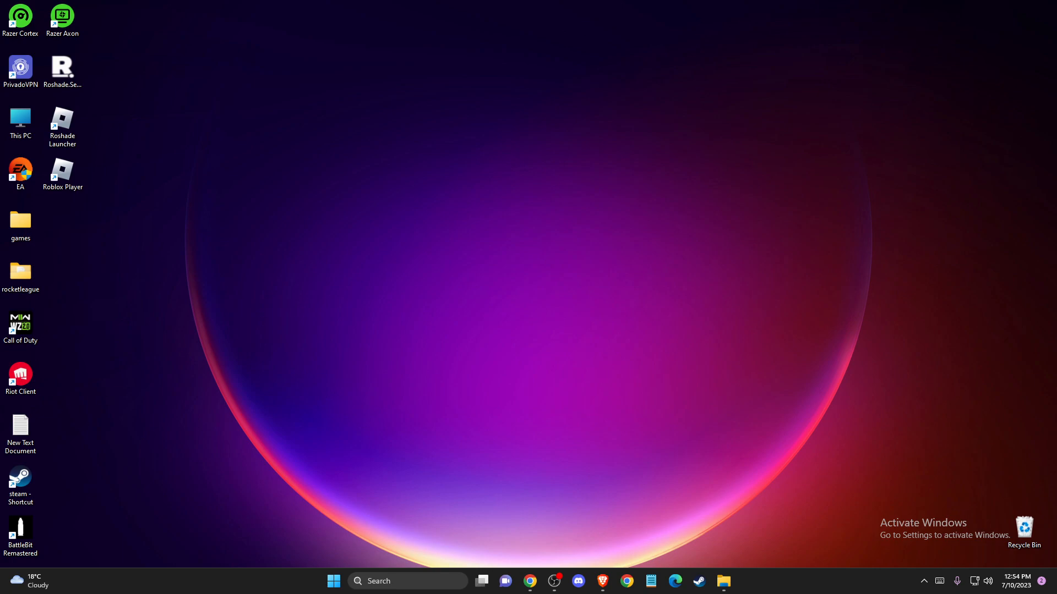
pyautogui.moveTo(491, 250)
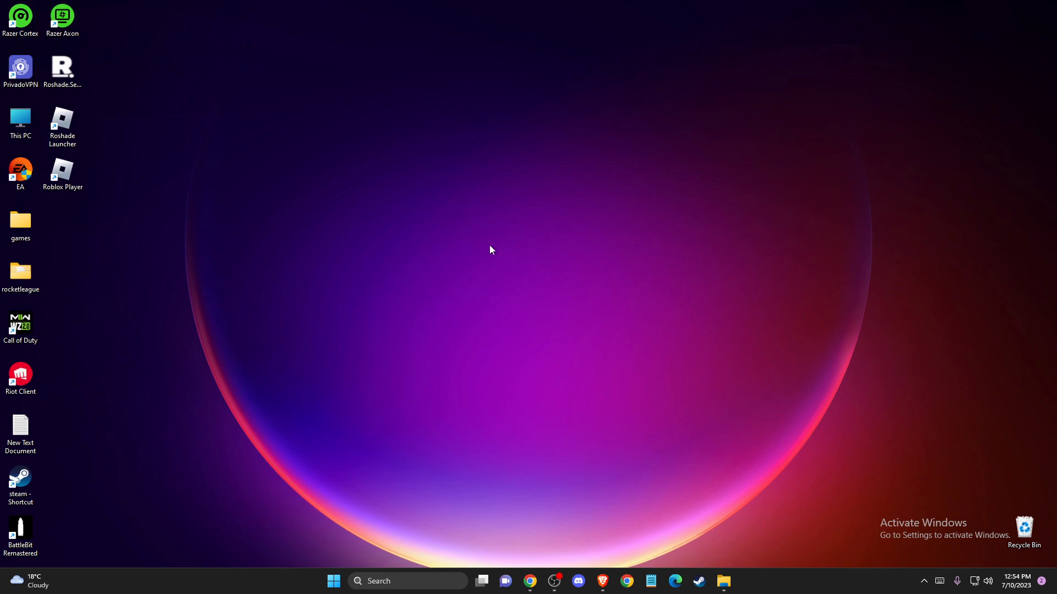